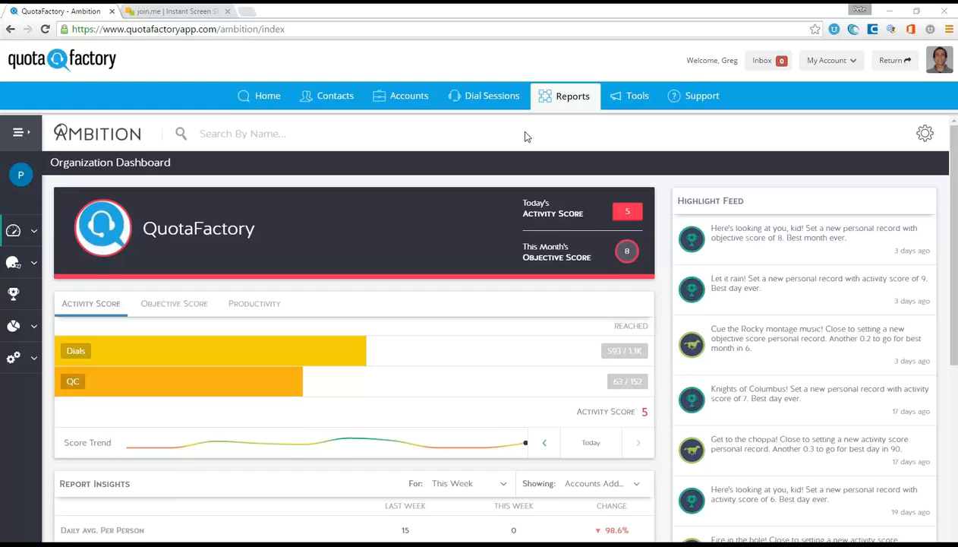
pyautogui.moveTo(542, 116)
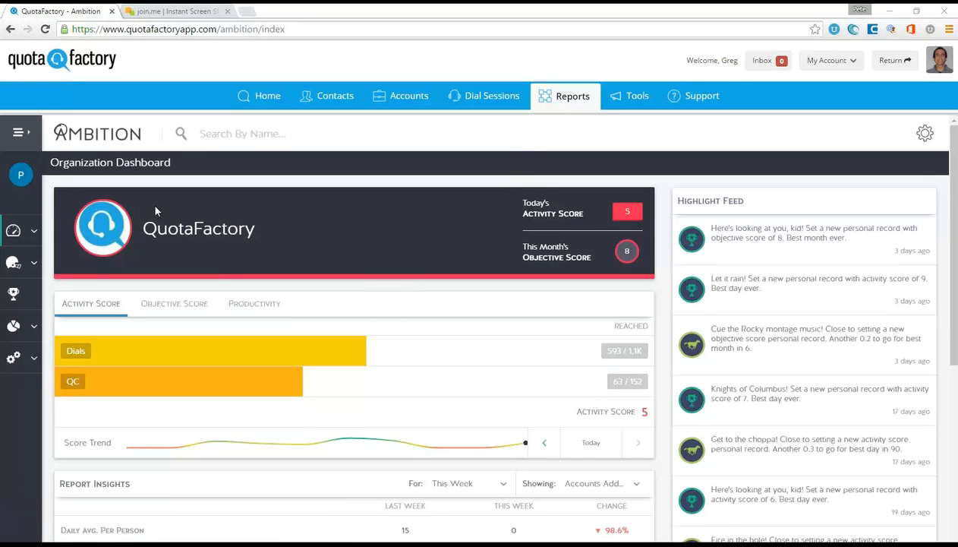
pyautogui.moveTo(224, 347)
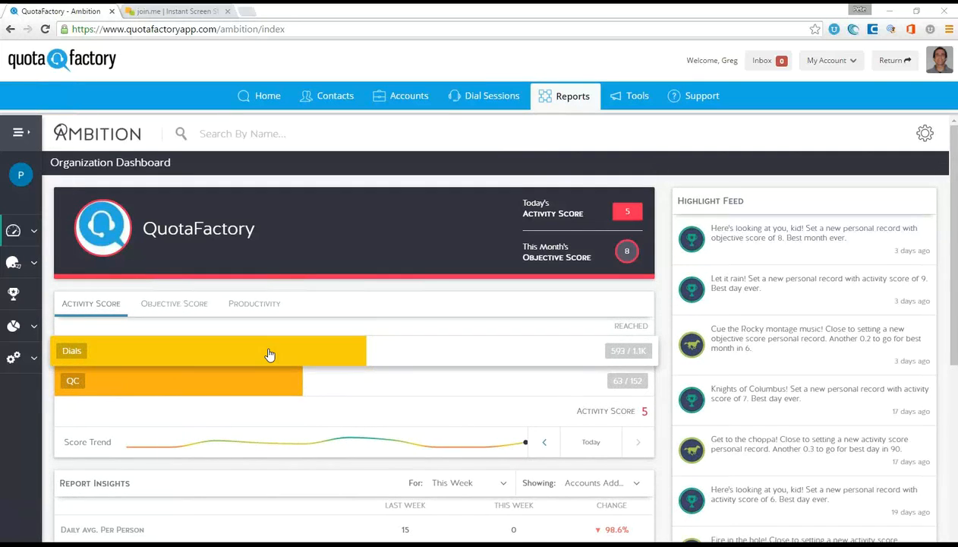
pyautogui.moveTo(297, 355)
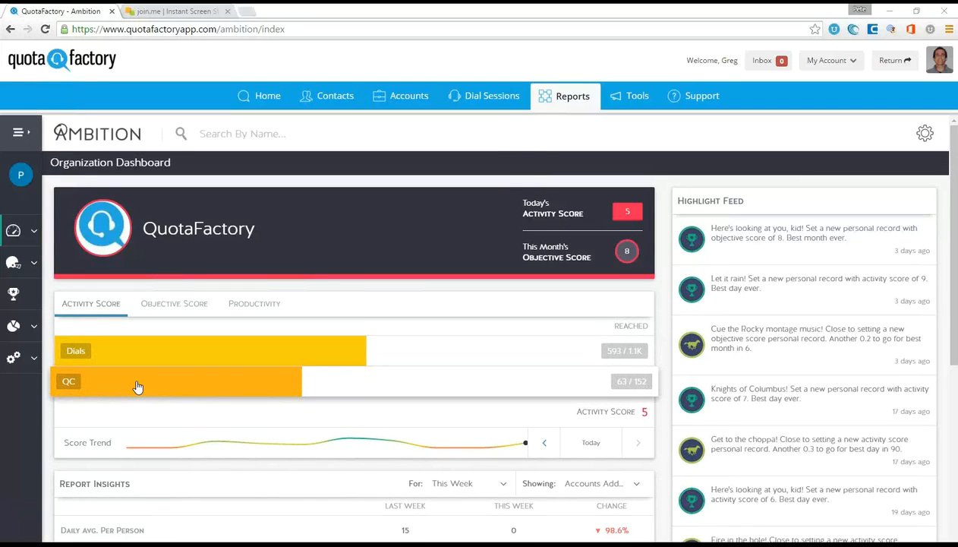
pyautogui.moveTo(171, 369)
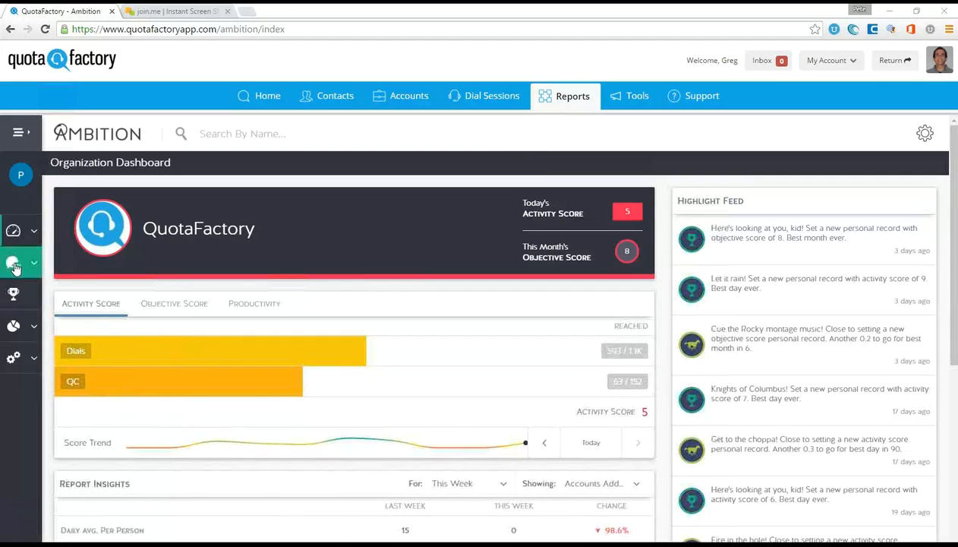
# Toggle the navigation panel, then scroll down to the 51-employee team dashboard.
pyautogui.click(21, 132)
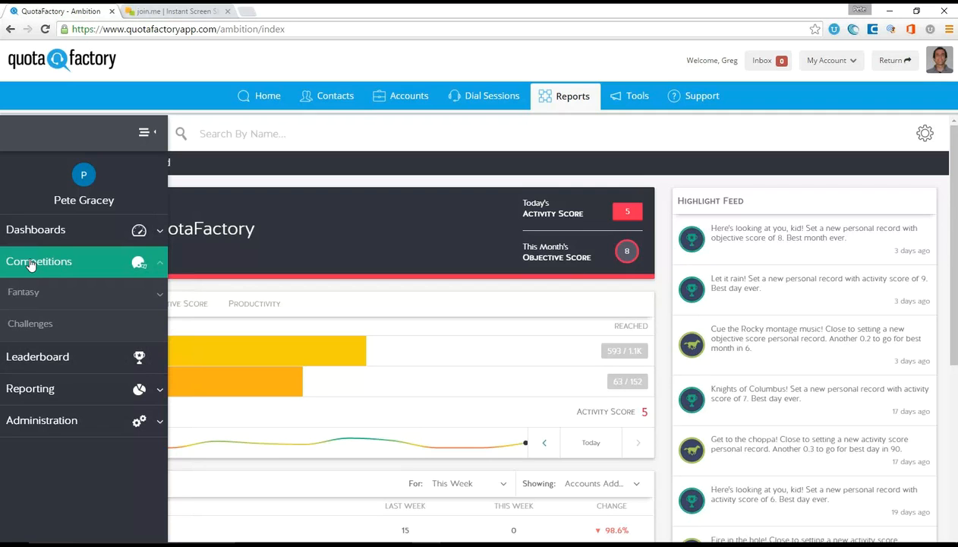
pyautogui.click(144, 133)
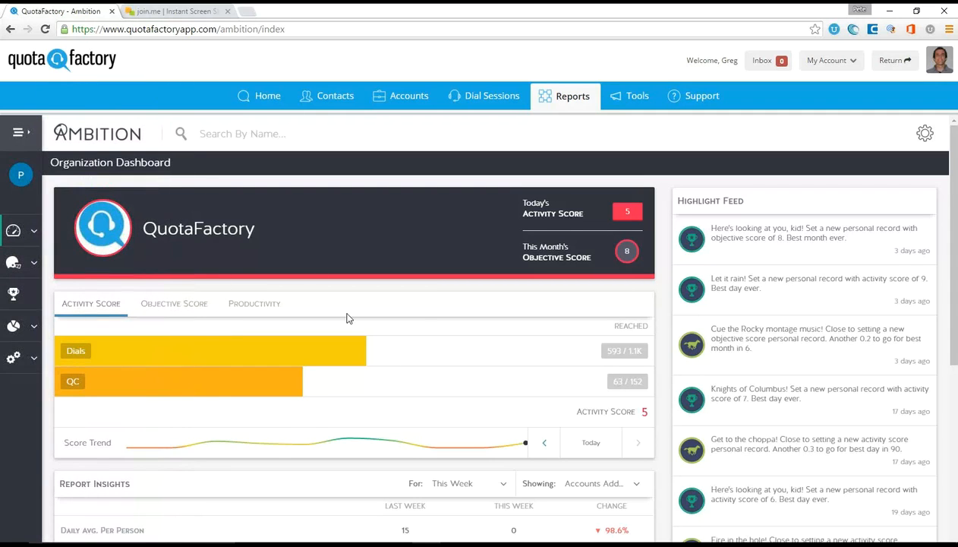
pyautogui.moveTo(152, 392)
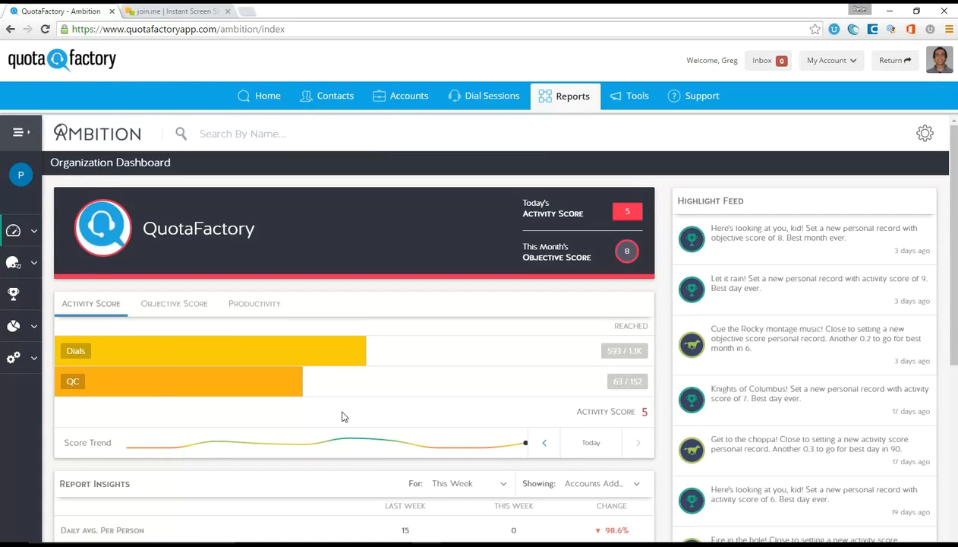
pyautogui.moveTo(330, 413)
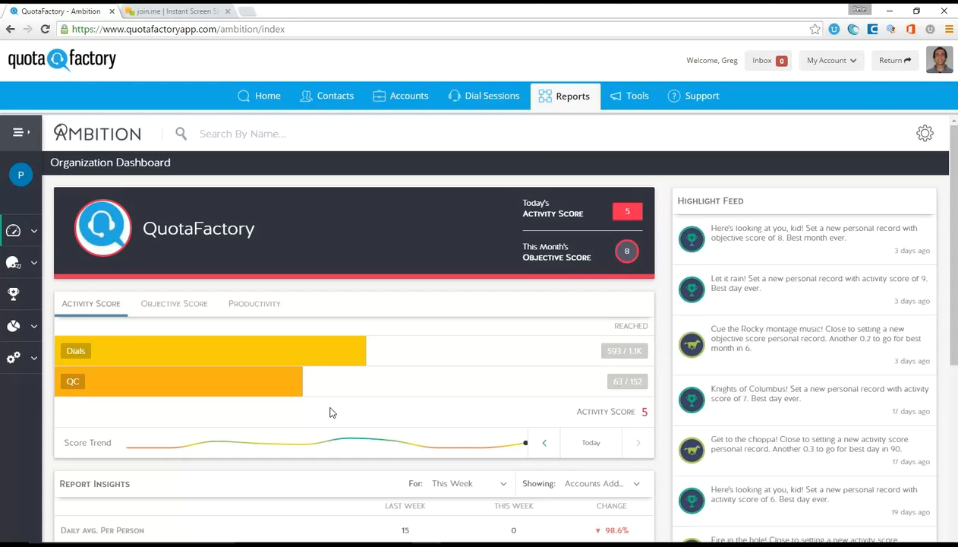
pyautogui.moveTo(319, 377)
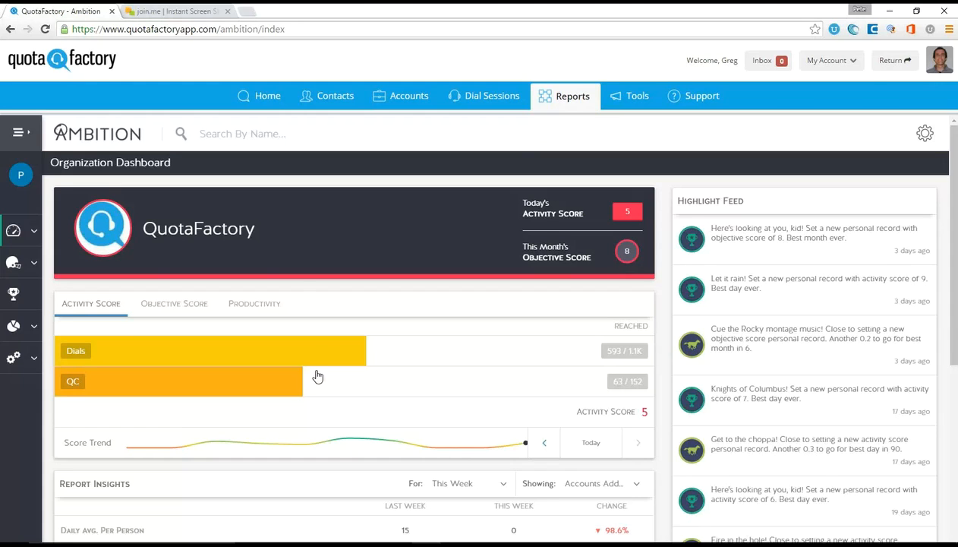
pyautogui.scroll(-3)
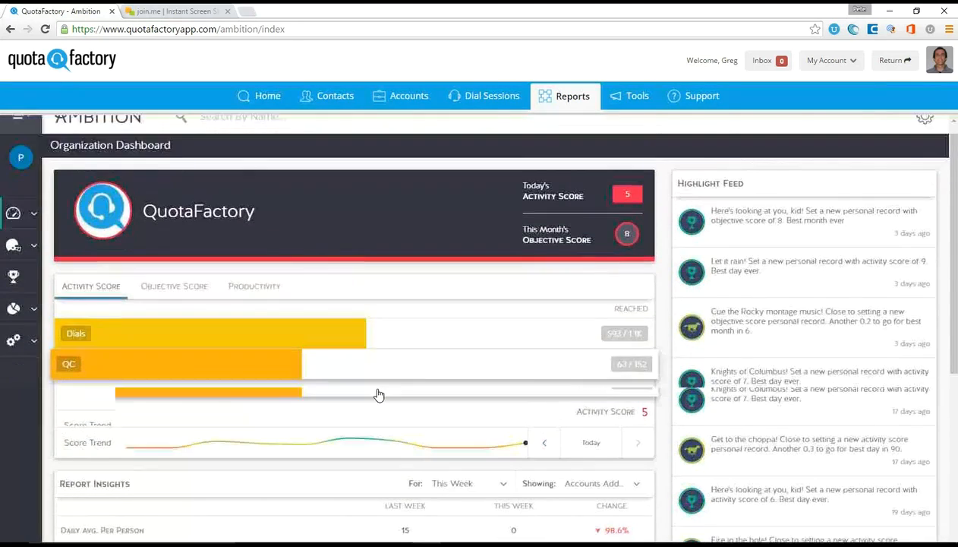
pyautogui.scroll(-3)
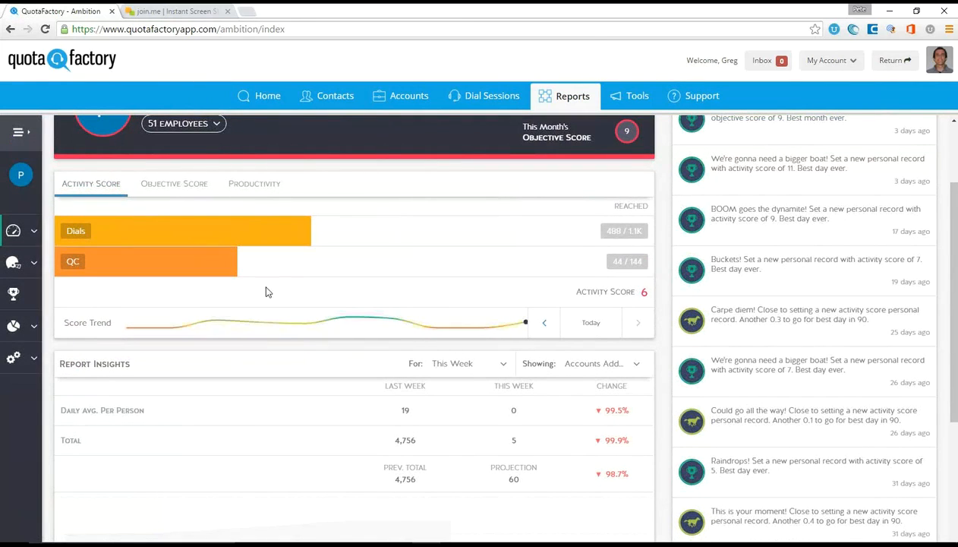
# Open the '51 Employees' dropdown and scroll through the team's employee accounts.
pyautogui.click(183, 229)
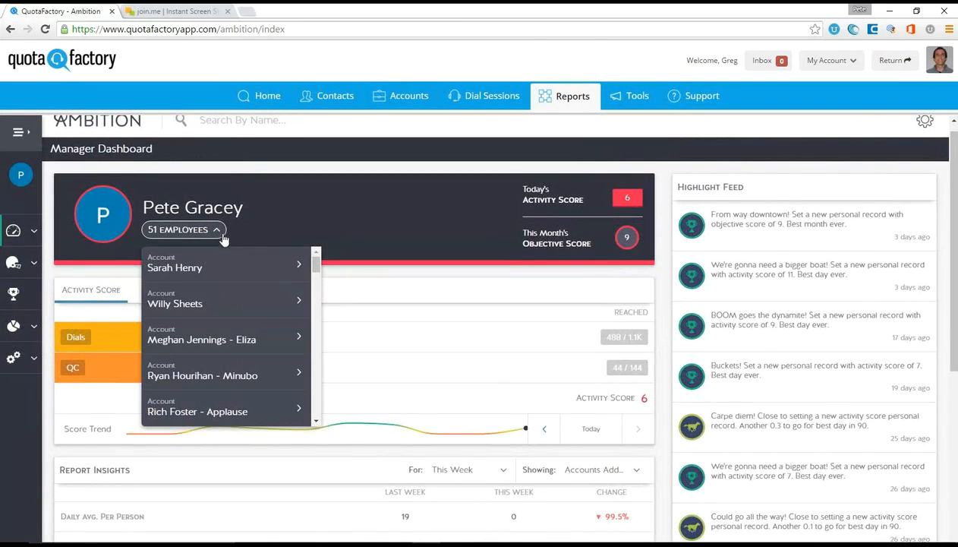
pyautogui.scroll(-3)
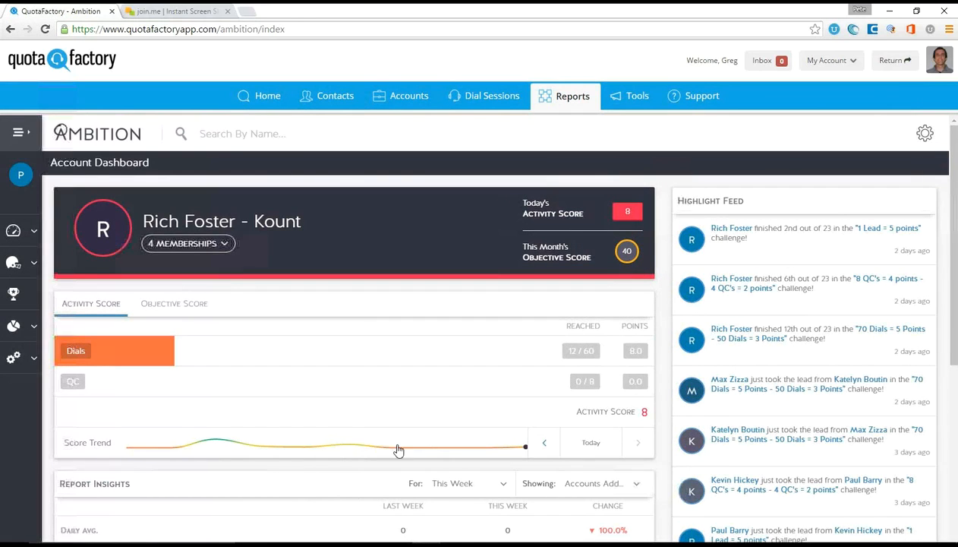
pyautogui.moveTo(431, 425)
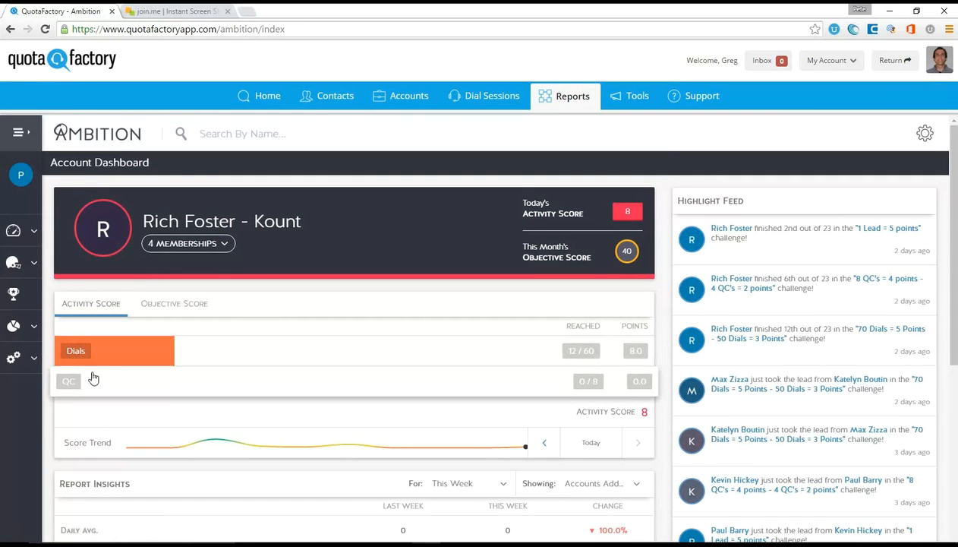
pyautogui.moveTo(106, 386)
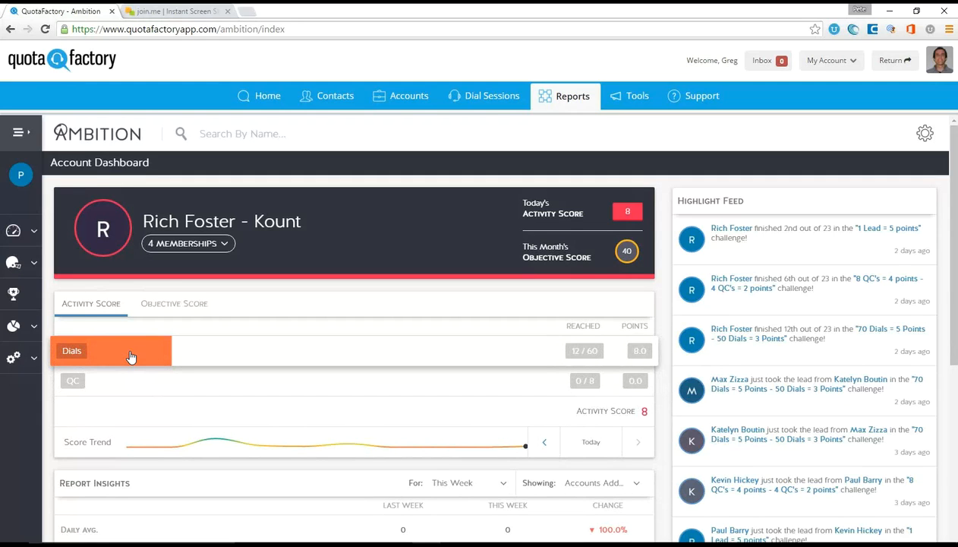
# Expand the sidebar's Dashboards and Reporting sections and open the Reporting Spreadsheet.
pyautogui.click(19, 132)
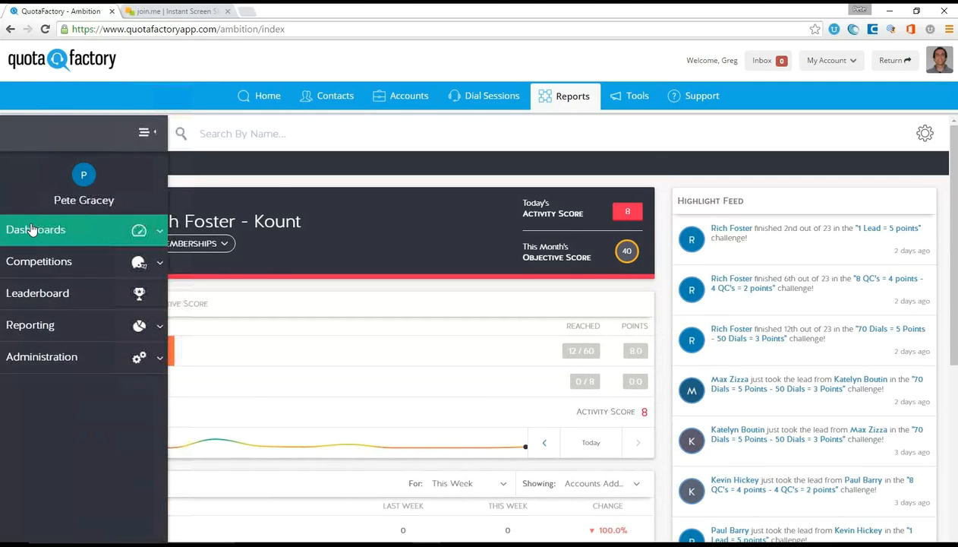
pyautogui.click(35, 229)
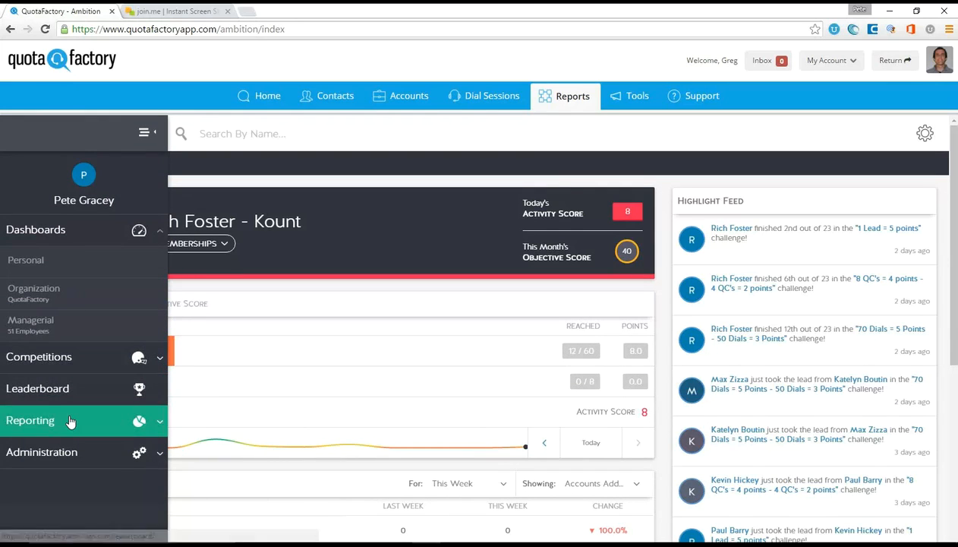
pyautogui.click(31, 420)
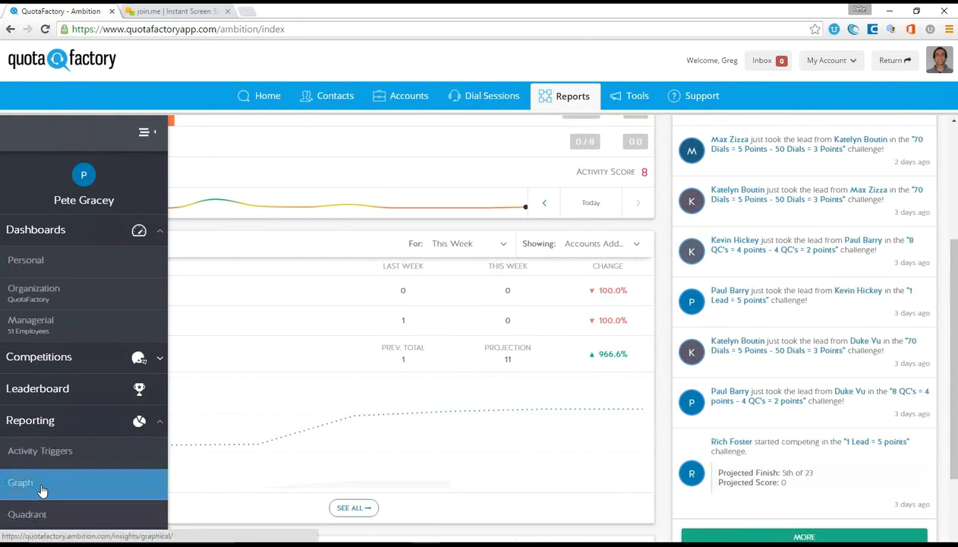
pyautogui.click(20, 482)
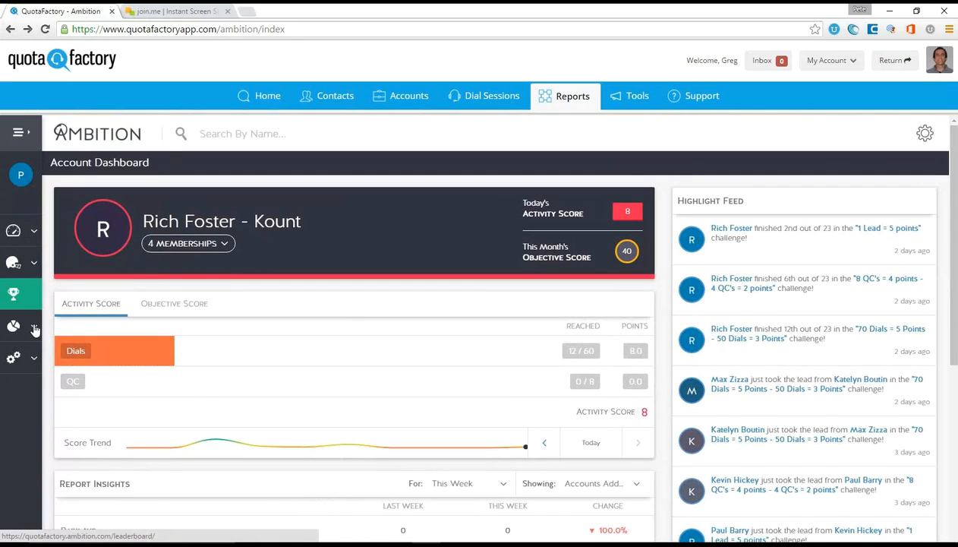
pyautogui.click(20, 132)
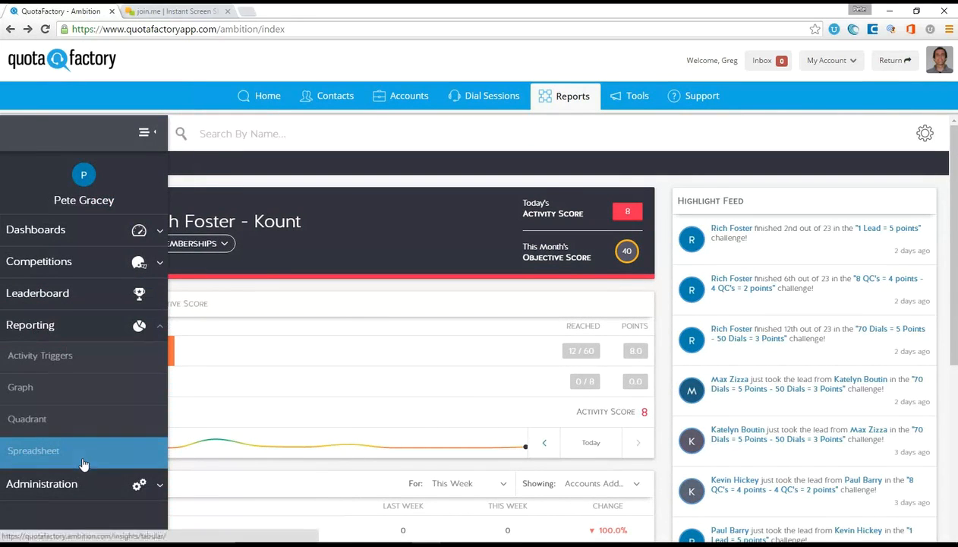
pyautogui.click(34, 451)
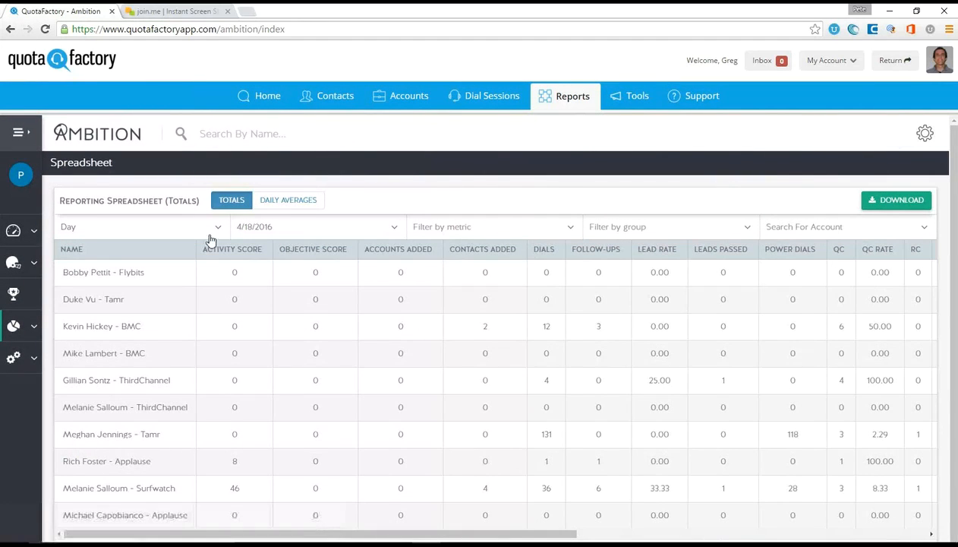
# Set the report period to Week starting April 11, 2016, and open 'Filter by metric'.
pyautogui.click(140, 227)
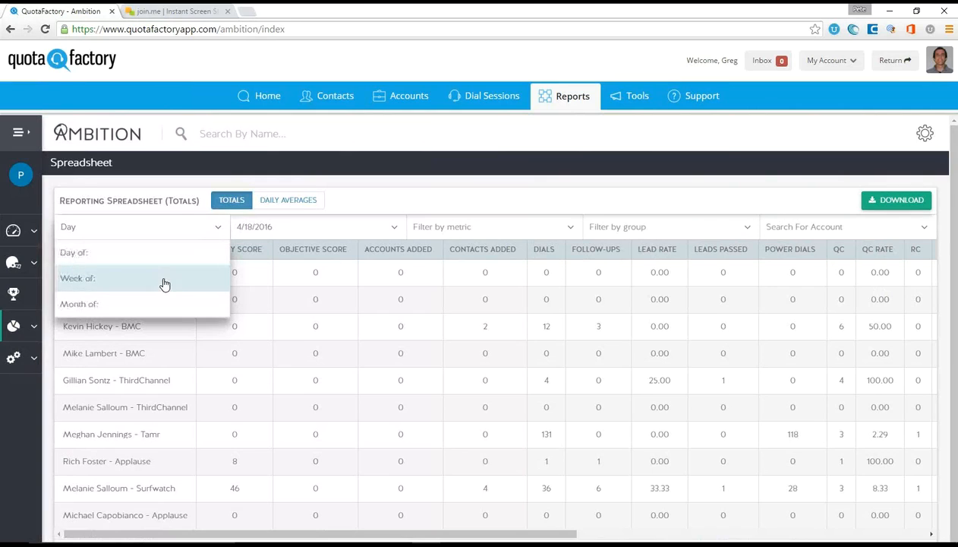
pyautogui.click(77, 278)
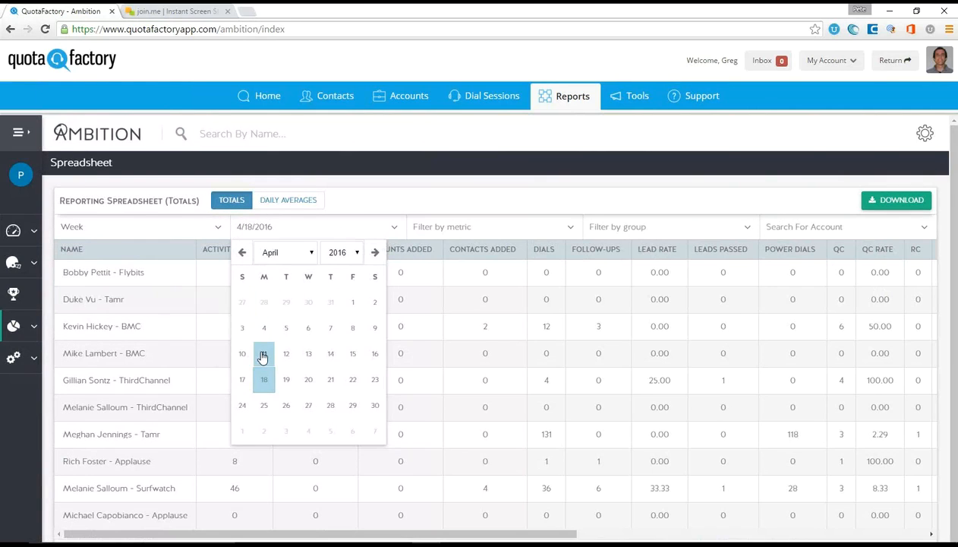
pyautogui.click(263, 353)
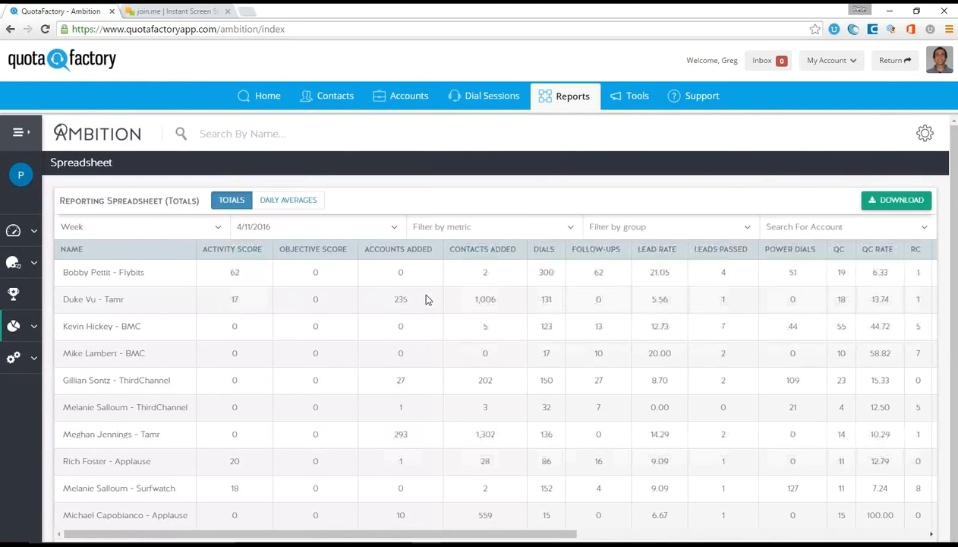
pyautogui.moveTo(331, 252)
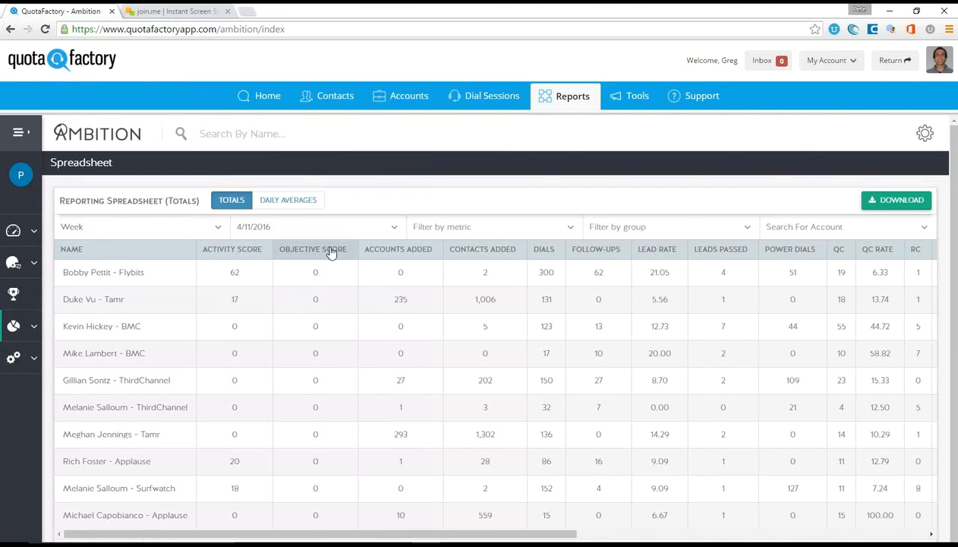
pyautogui.moveTo(623, 415)
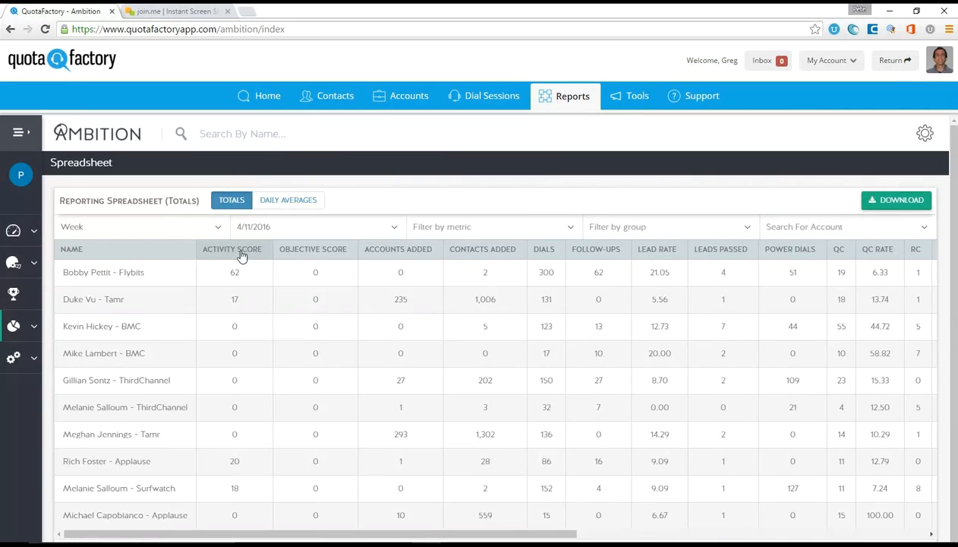
pyautogui.moveTo(916, 249)
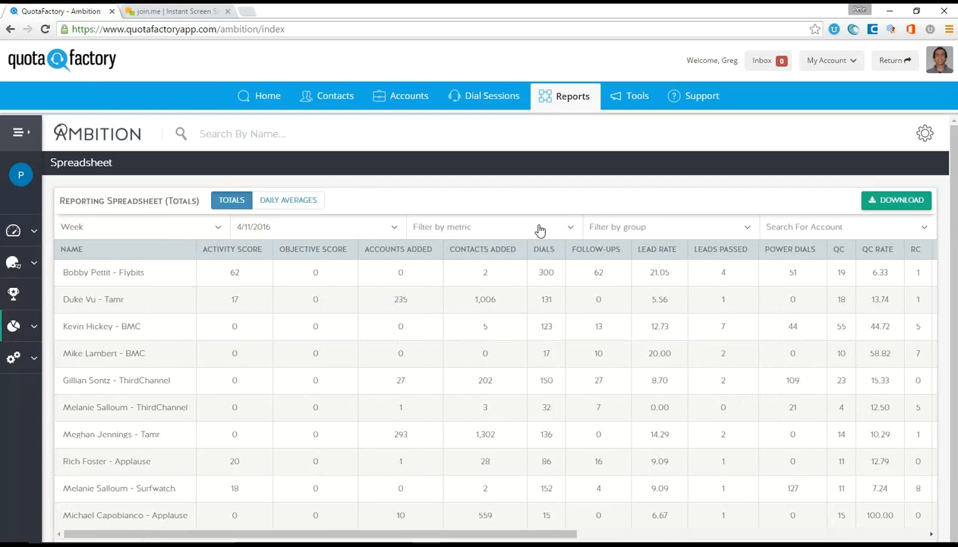
pyautogui.click(489, 226)
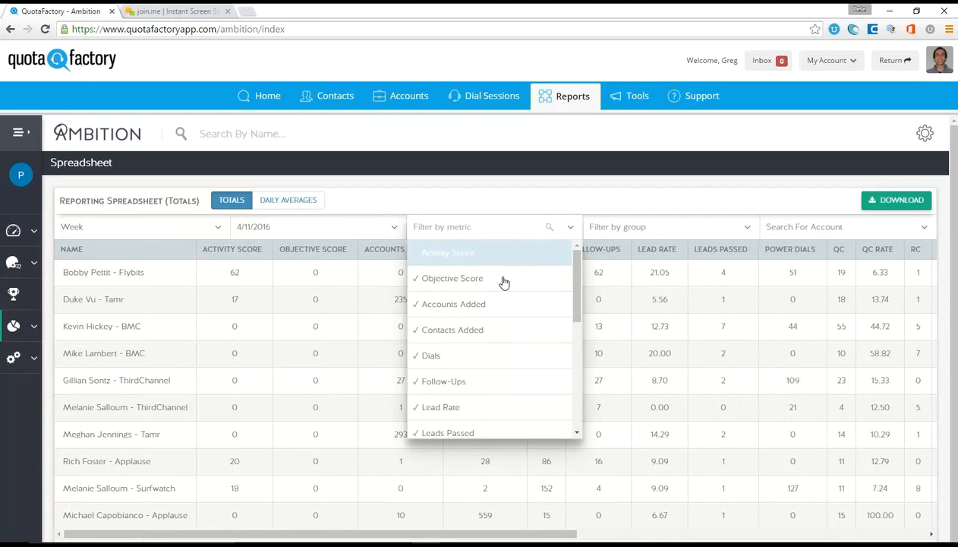